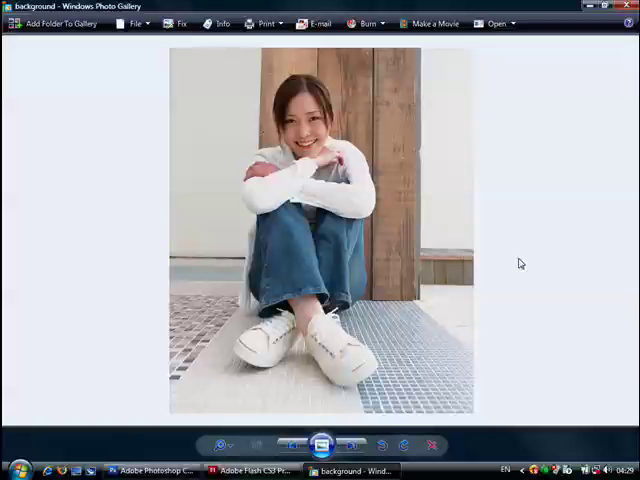
Step: Bring the Flash document with the imported girl and background bitmaps to the front
left_click(224, 468)
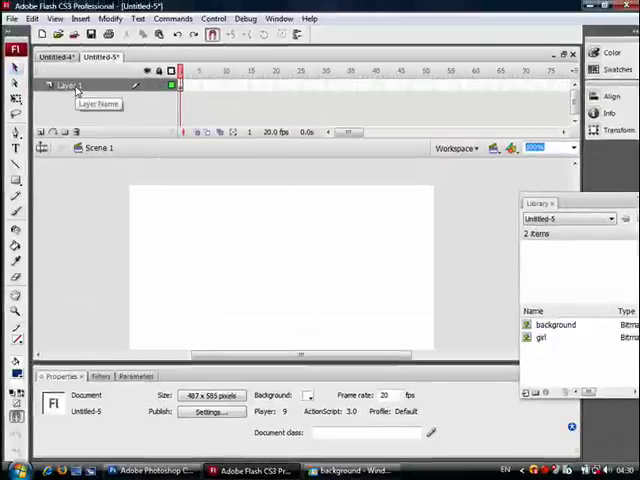
Step: Name the layer girl, place the girl bitmap on stage and set its compression to Lossless (PNG/GIF)
type("girl")
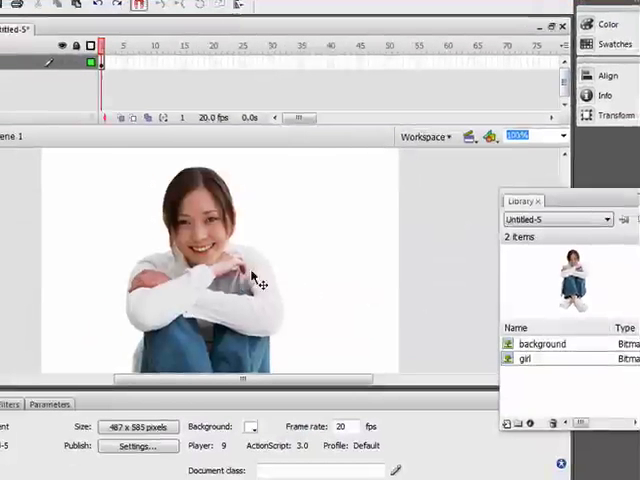
left_click(524, 358)
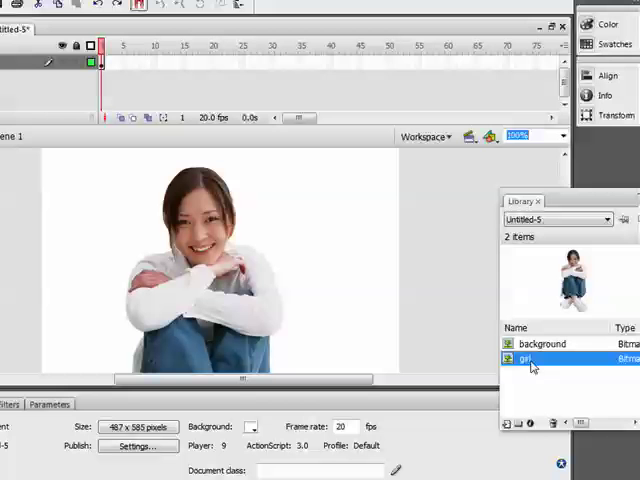
right_click(530, 358)
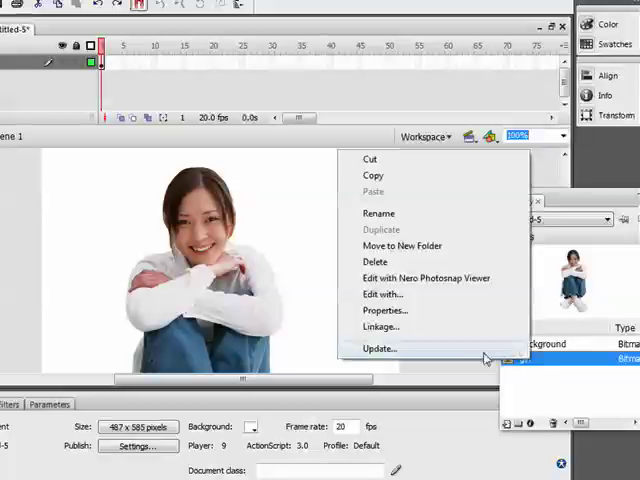
left_click(384, 310)
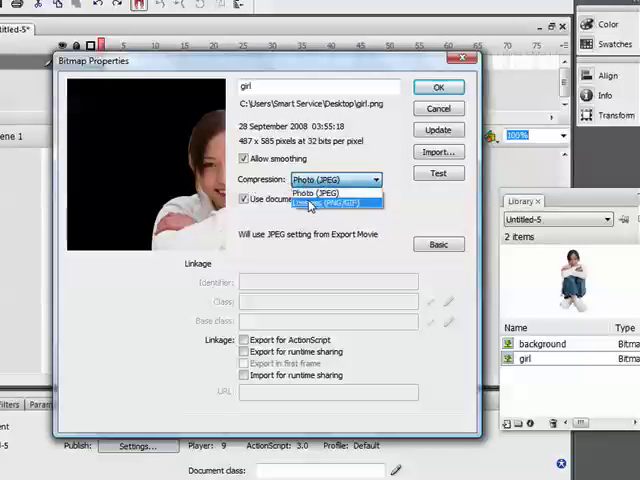
left_click(436, 88)
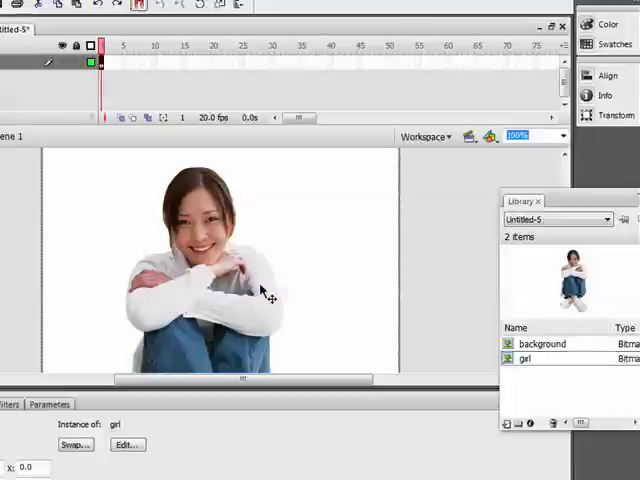
Step: Convert the girl bitmap on stage into a Movie clip symbol named mc_girl
right_click(262, 292)
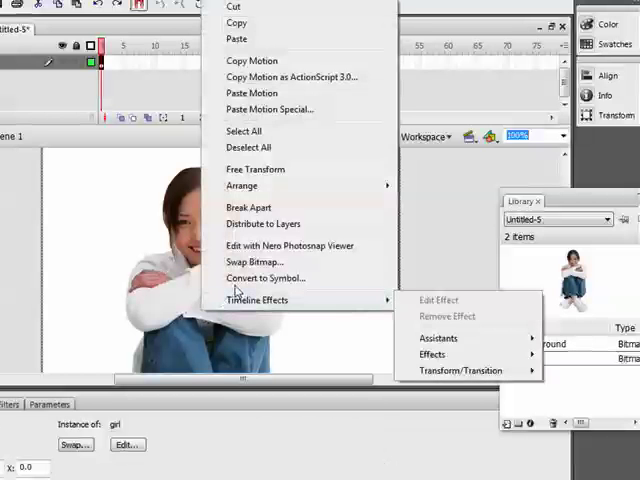
left_click(266, 278)
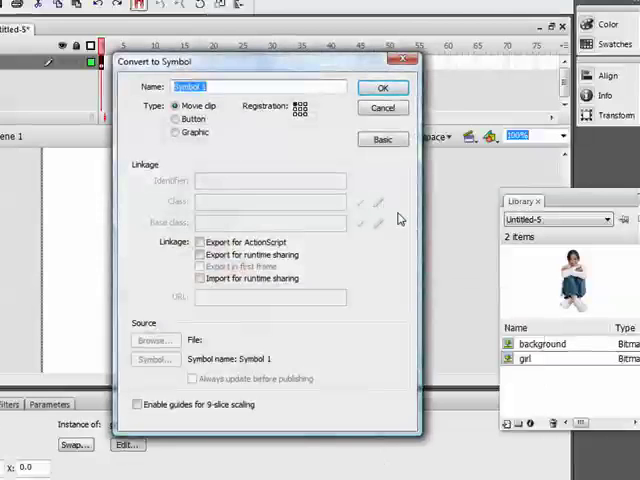
left_click(384, 88)
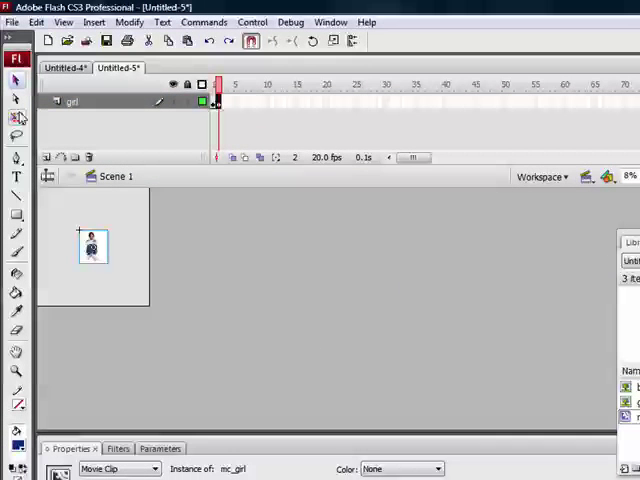
left_click(92, 246)
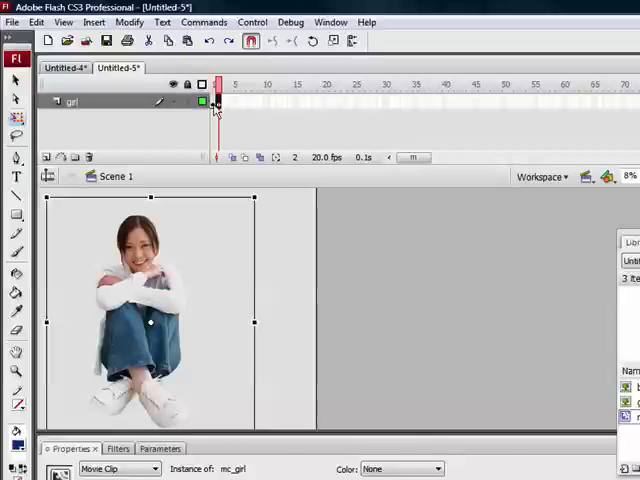
Step: Insert a keyframe around frame 50 on the girl layer for her small, centred end position
right_click(212, 100)
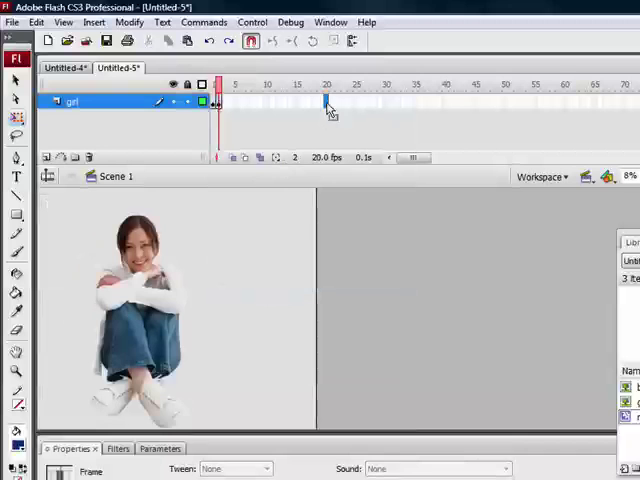
right_click(324, 104)
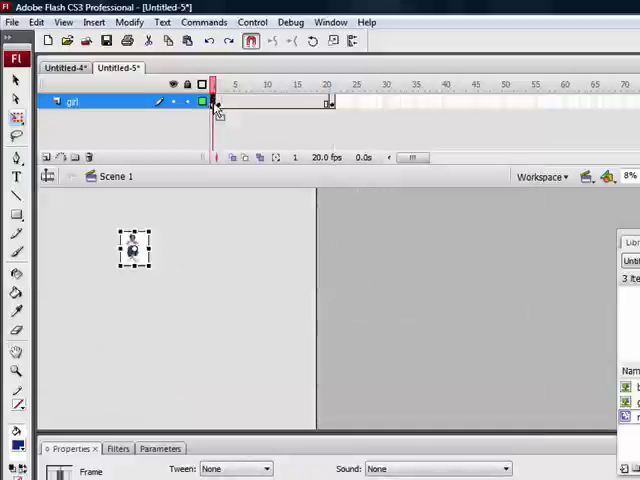
right_click(216, 100)
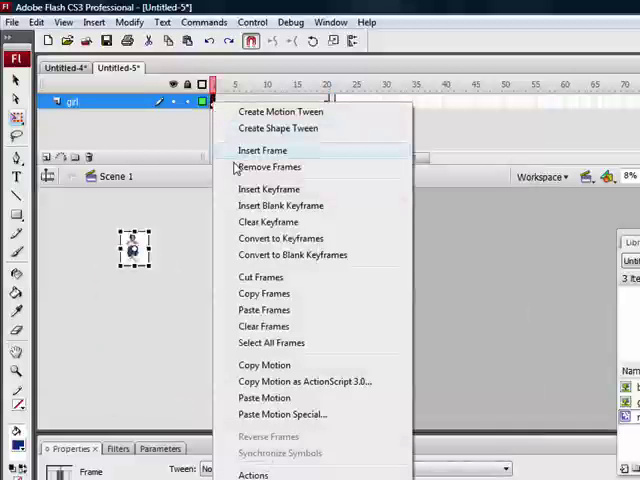
left_click(262, 150)
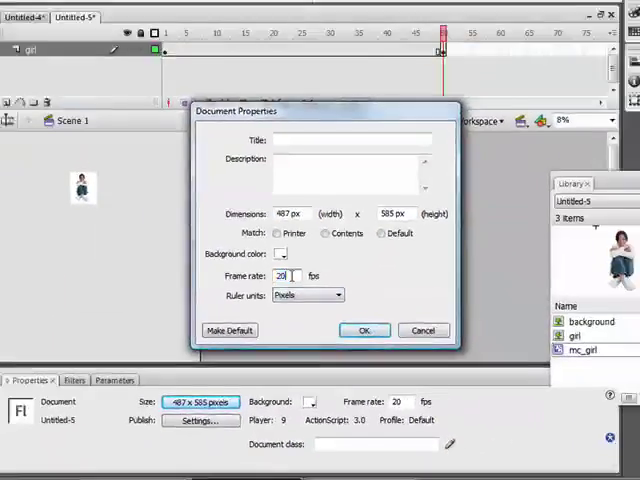
Step: Confirm the document frame rate and create a motion tween between the girl's keyframes
left_click(364, 330)
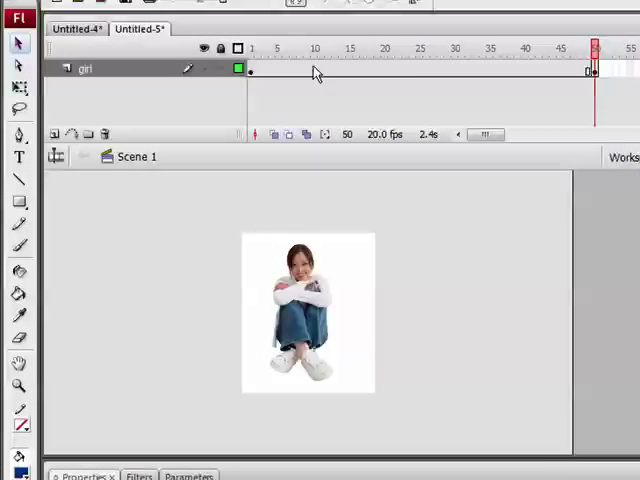
right_click(316, 70)
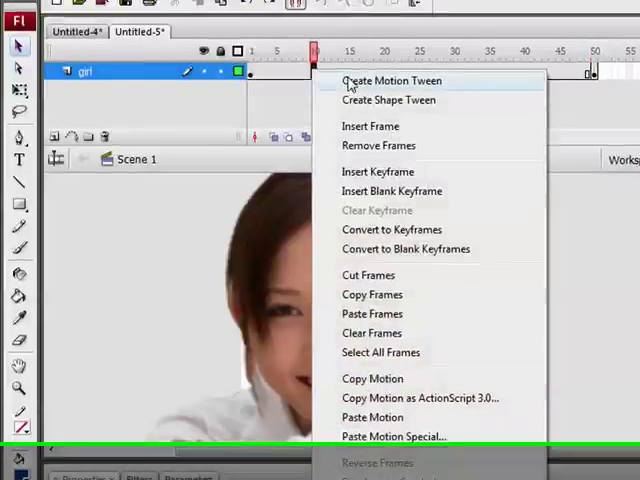
left_click(390, 80)
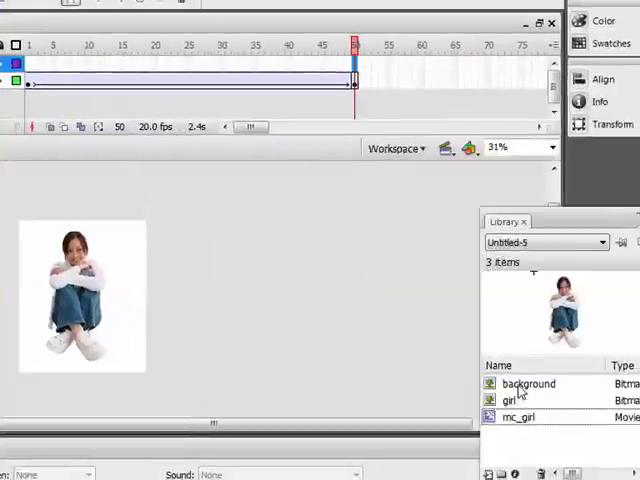
Step: Insert a blank keyframe on a new layer and convert the background photo into movie clip mc_background
left_click(528, 384)
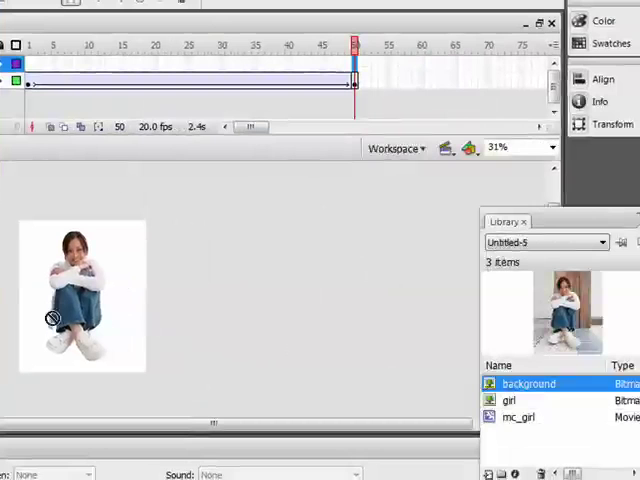
right_click(352, 72)
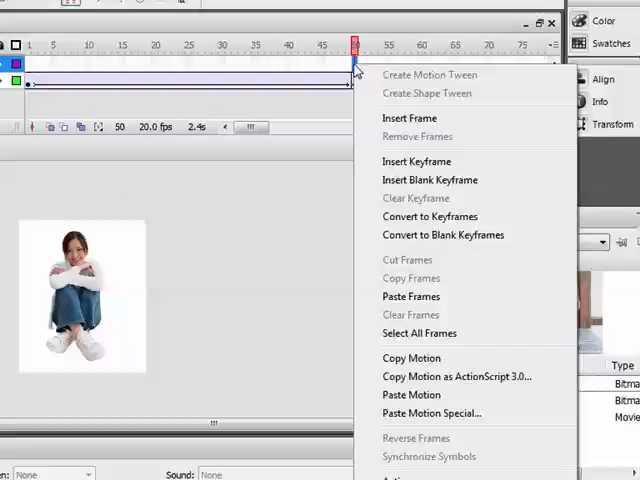
left_click(428, 180)
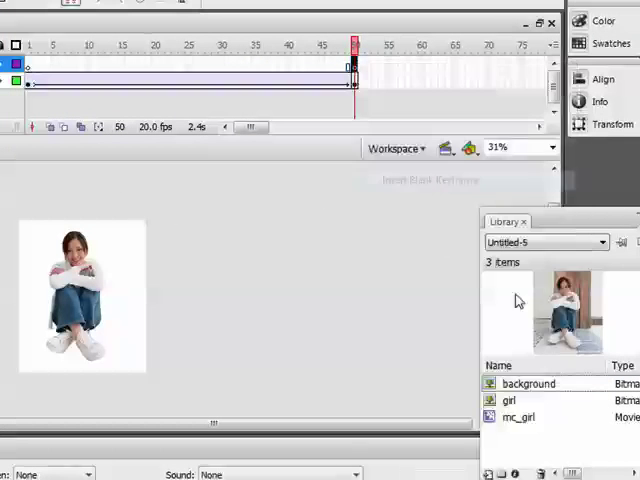
left_click(528, 384)
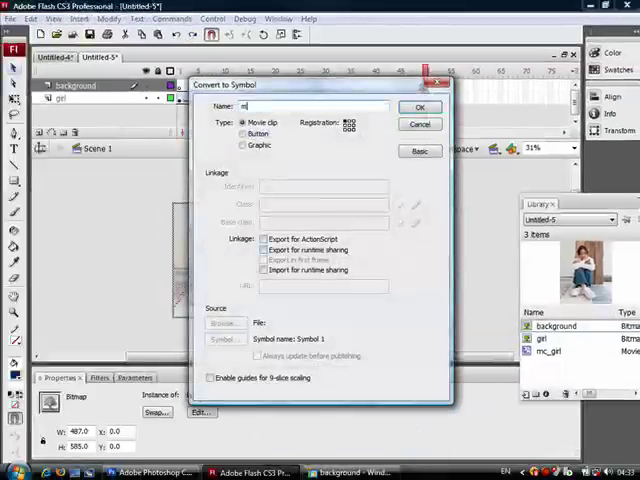
type("mc_background")
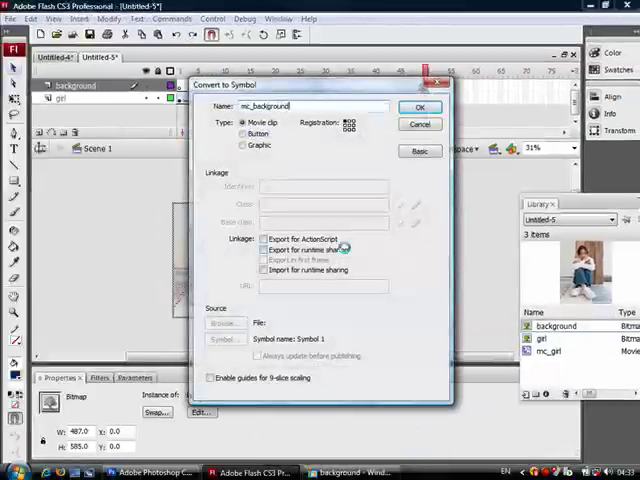
left_click(420, 108)
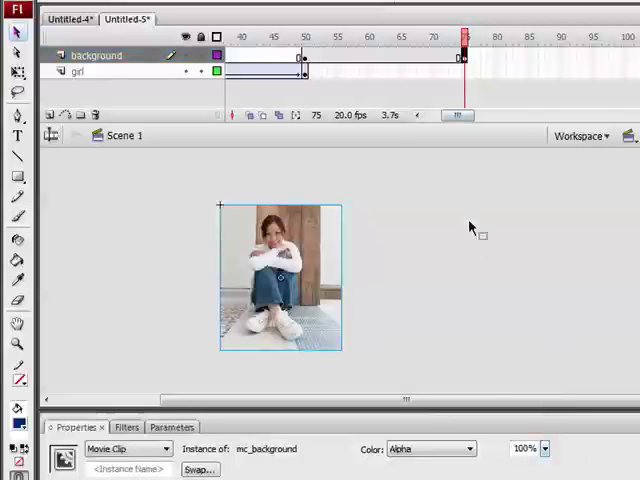
Step: Drag the background layer's keyframe span so its fade starts after the girl's zoom, checking frame 50
right_click(352, 44)
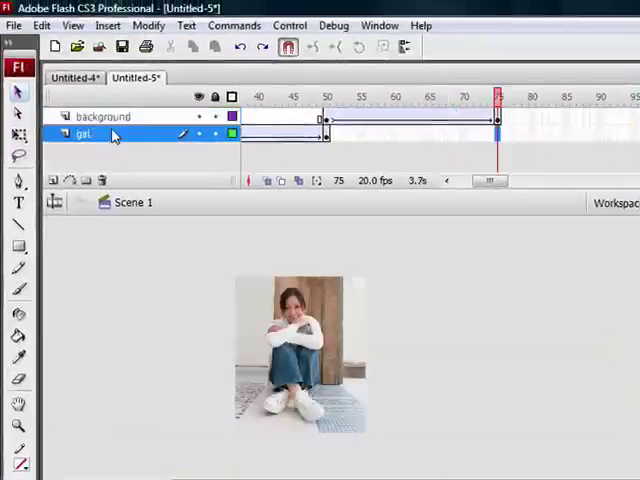
mouse_move(490, 156)
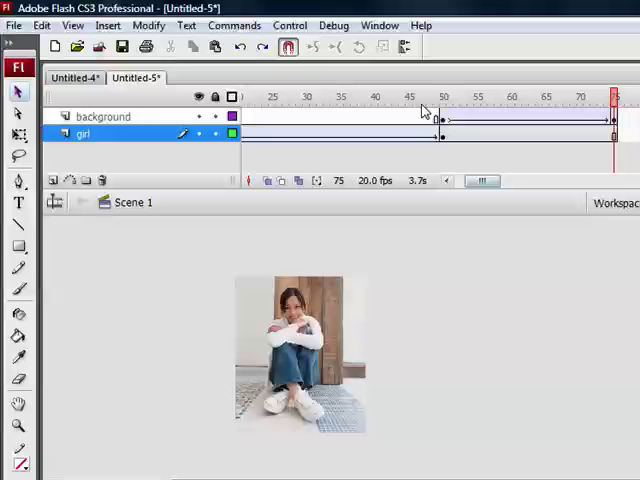
left_click(434, 96)
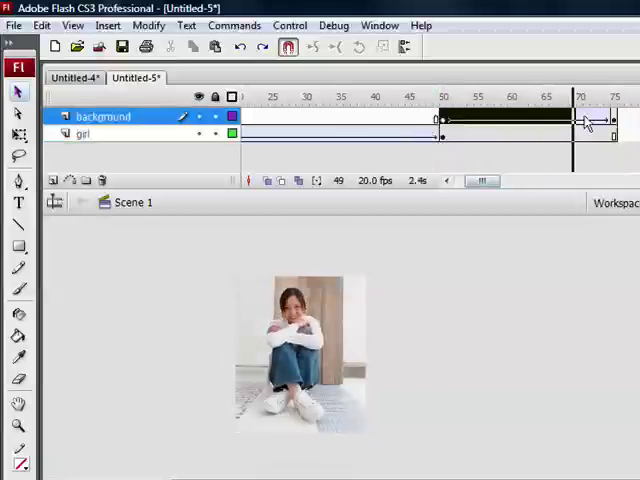
left_click(610, 96)
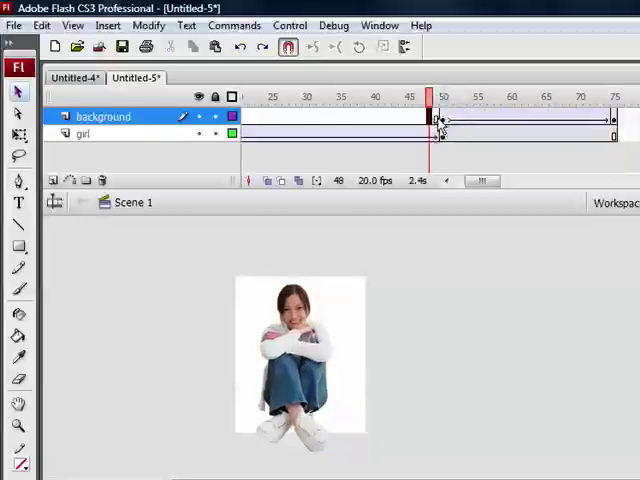
left_click(396, 96)
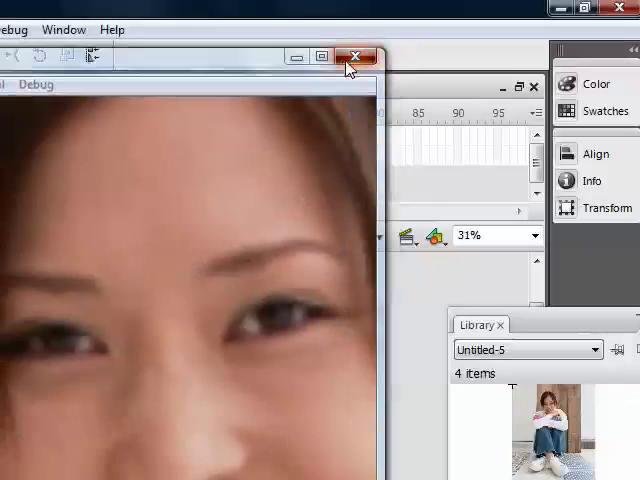
Step: Close the test movie and remove the surplus frames from the girl and background layers
left_click(352, 56)
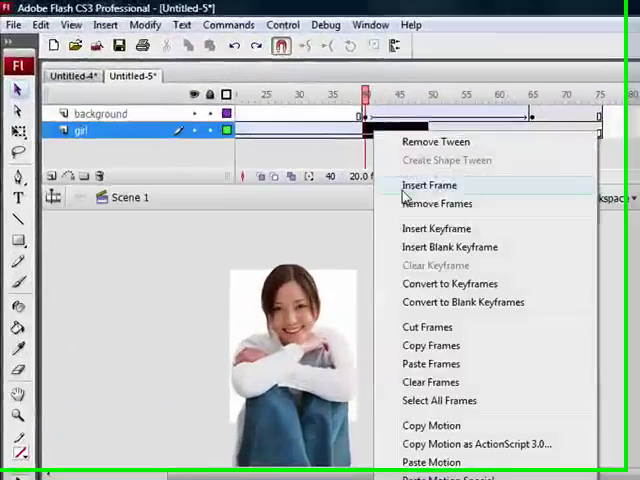
left_click(428, 184)
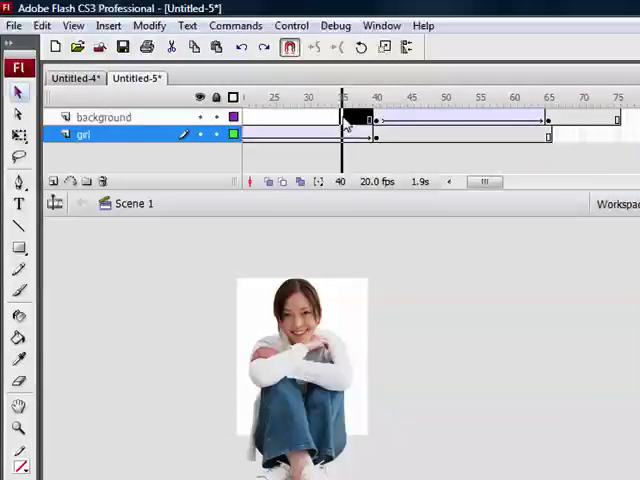
right_click(344, 116)
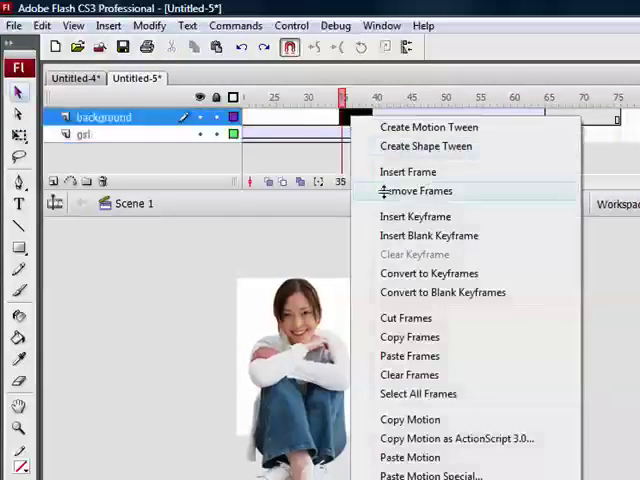
left_click(414, 192)
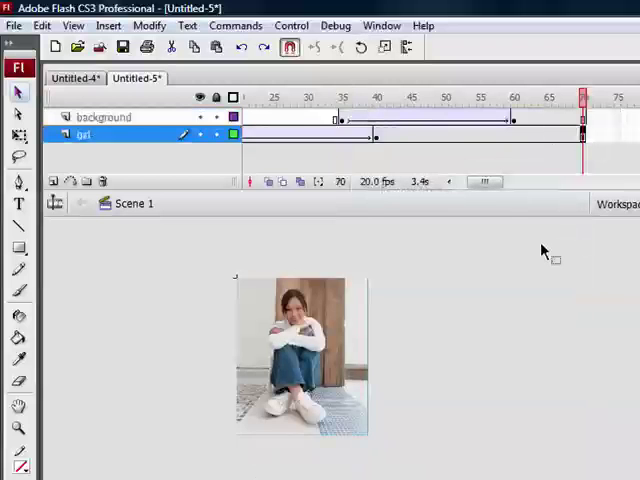